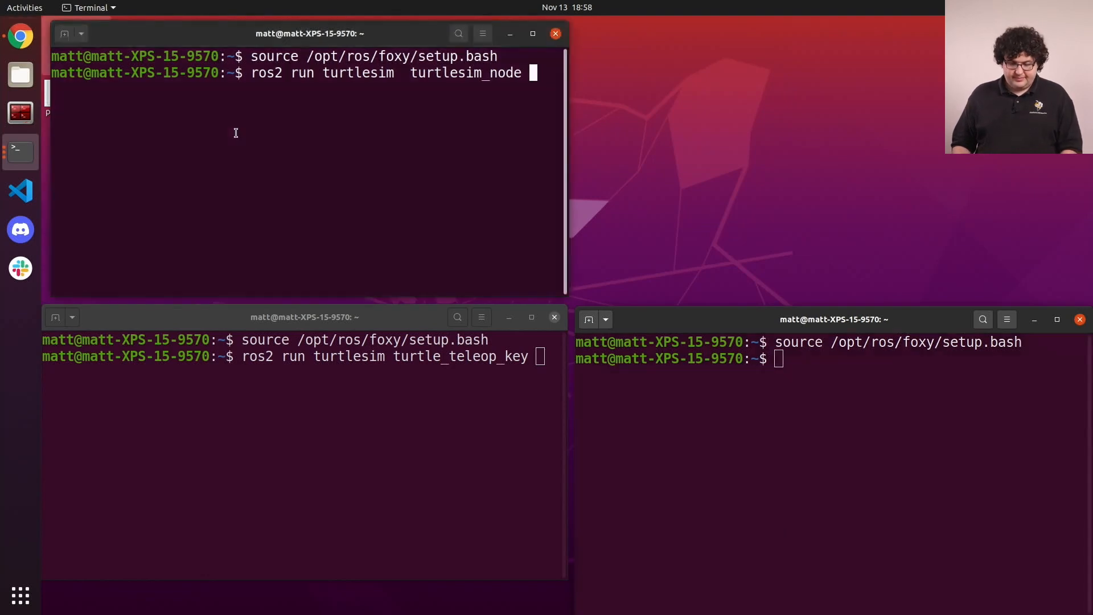
- Launch the turtlesim node and place the TurtleSim window right of the terminals
key(Return)
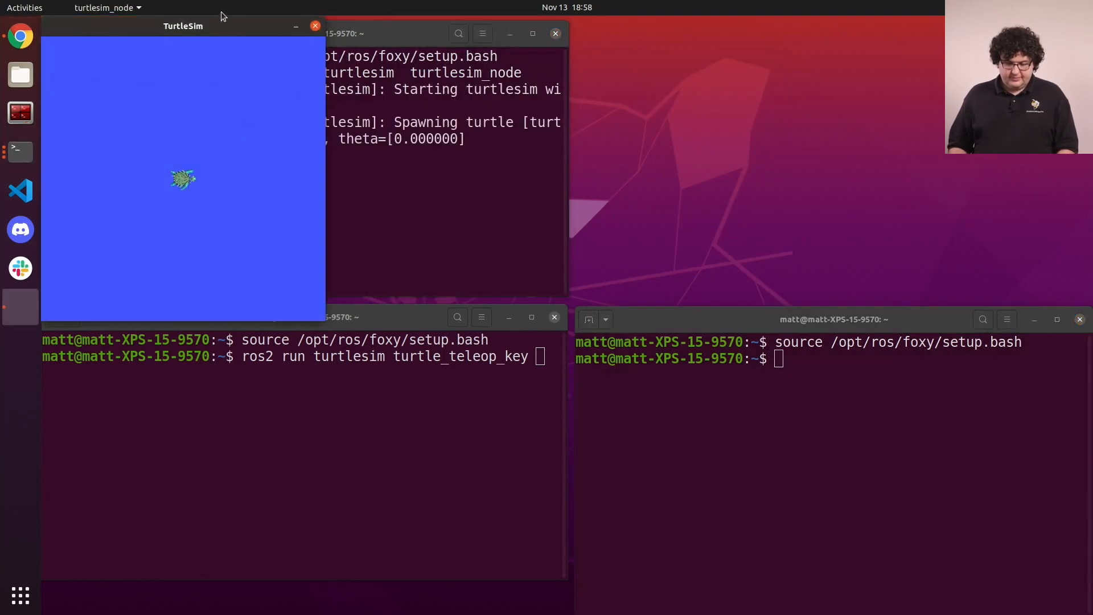
drag(183, 25, 772, 31)
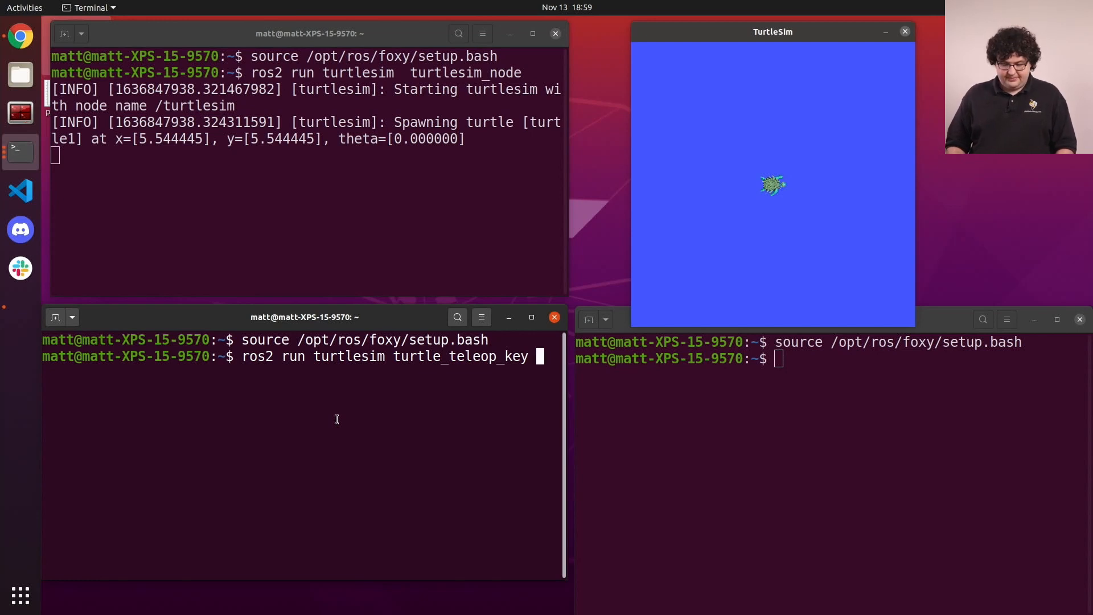
- Run turtle_teleop_key and drive the turtle with arrow keys to draw a bent trail
key(Return)
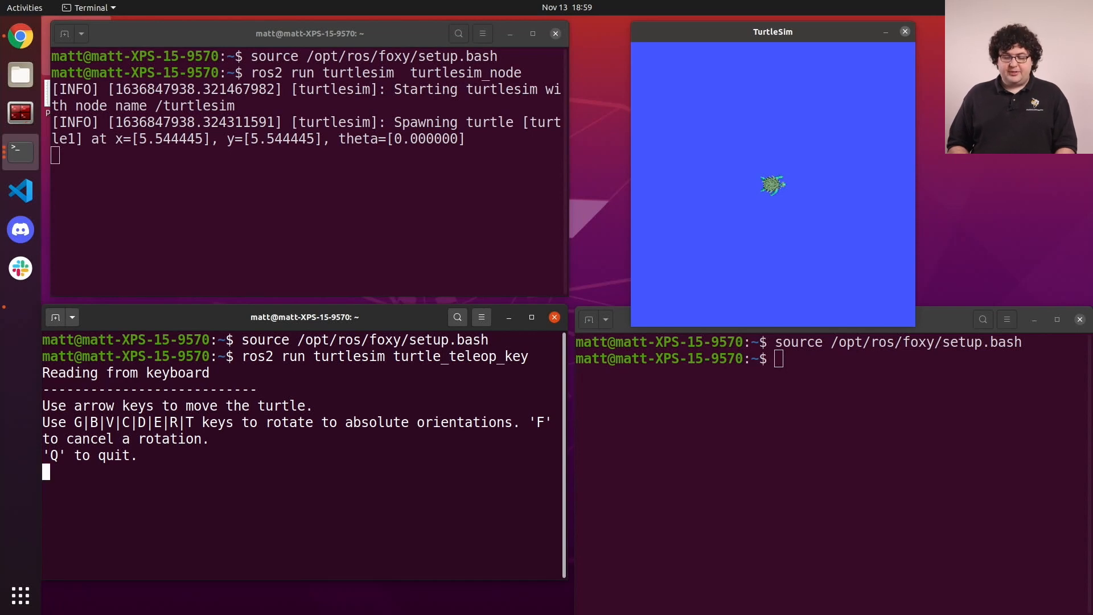
key(Right)
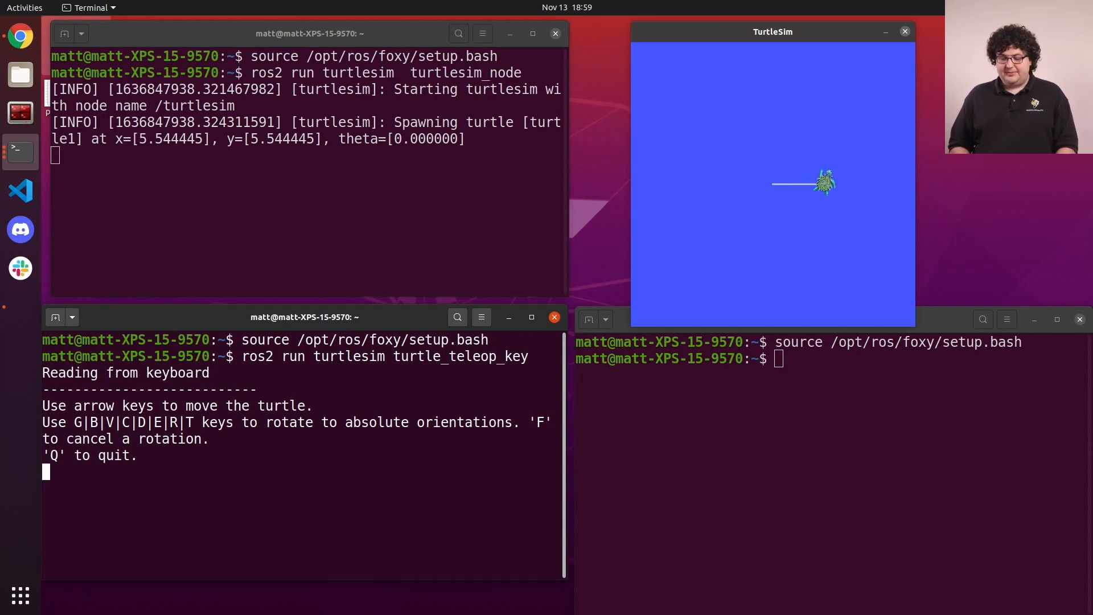
key(Up)
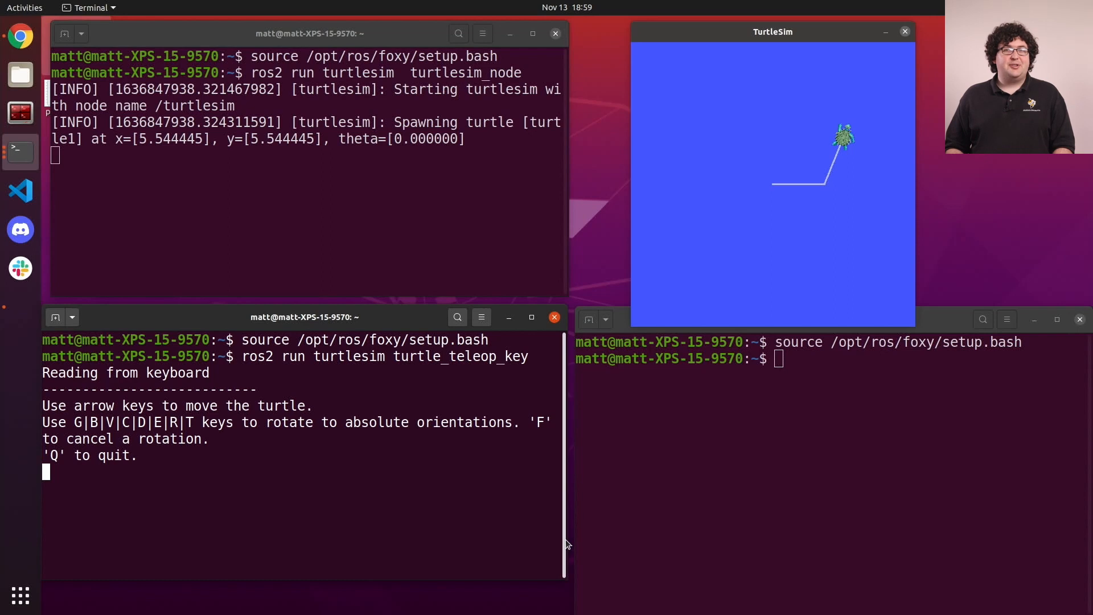
- Call 'ros2 service call /reset std_srvs/srv/Empty' to clear the trail and recentre the turtle
text(ros2 service call)
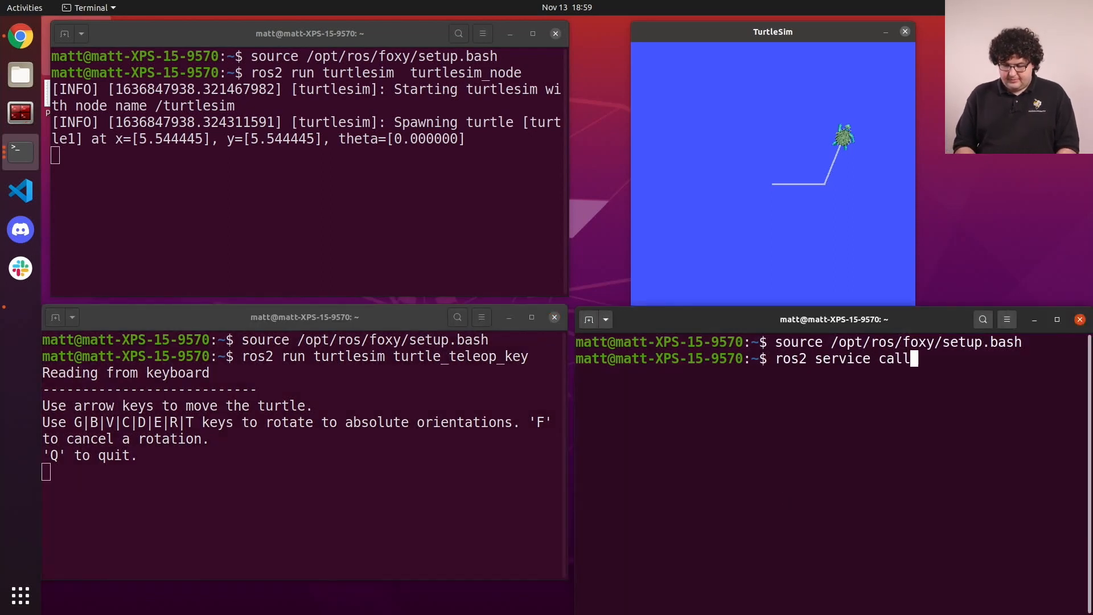
text(/reset std)
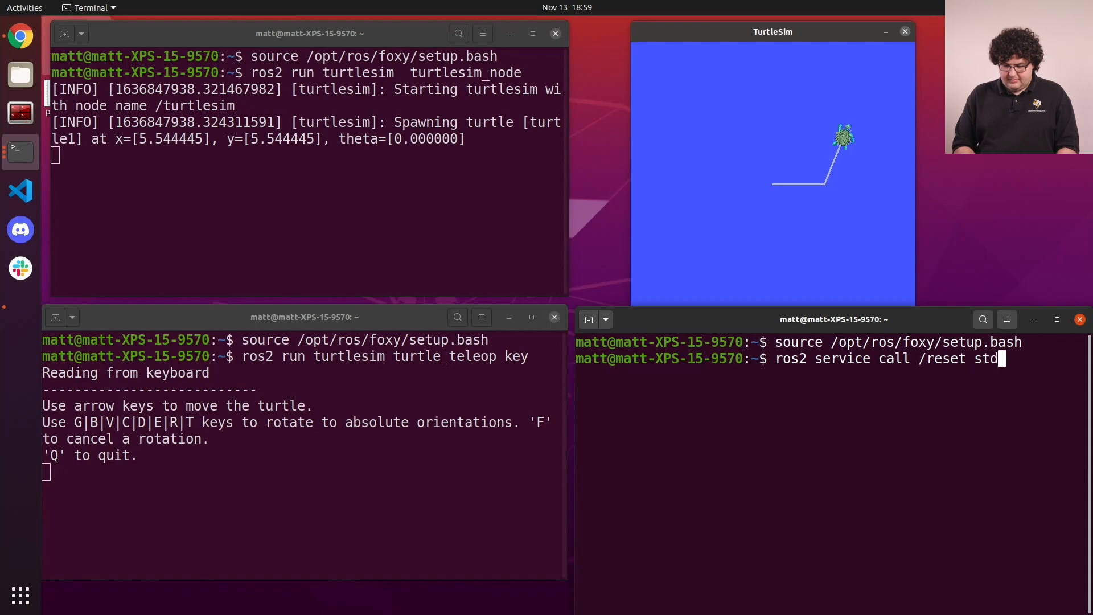
text(_srvs/srv/Empty)
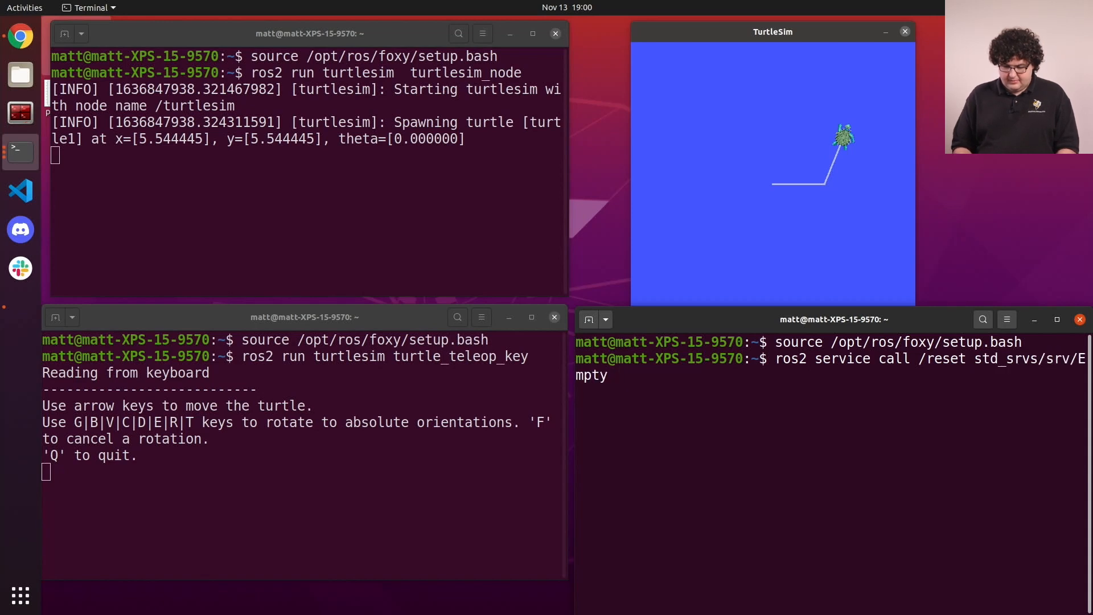
key(Return)
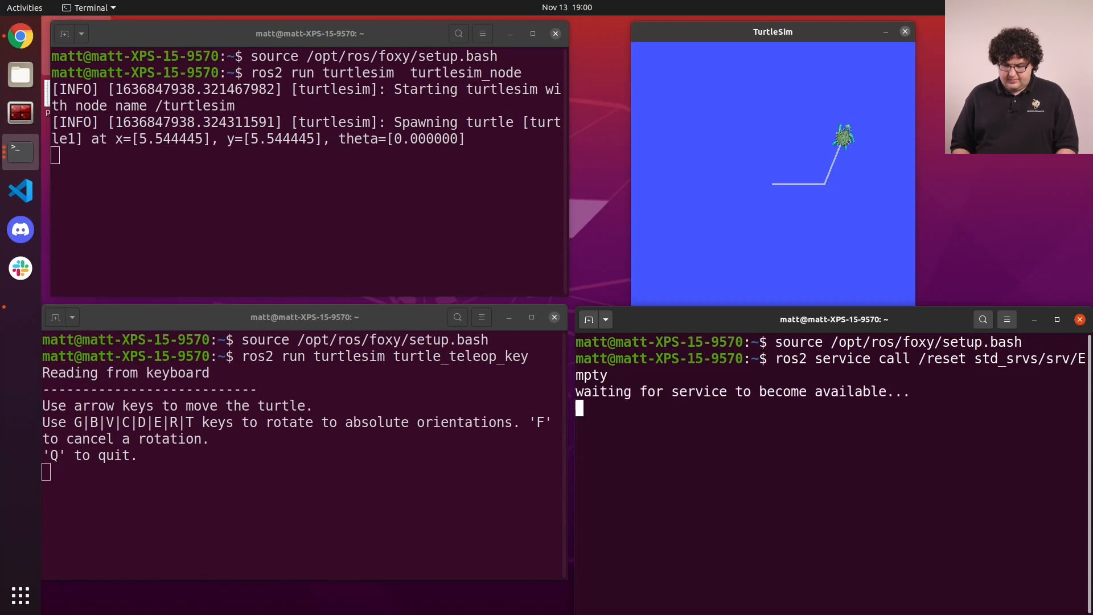
key(Return)
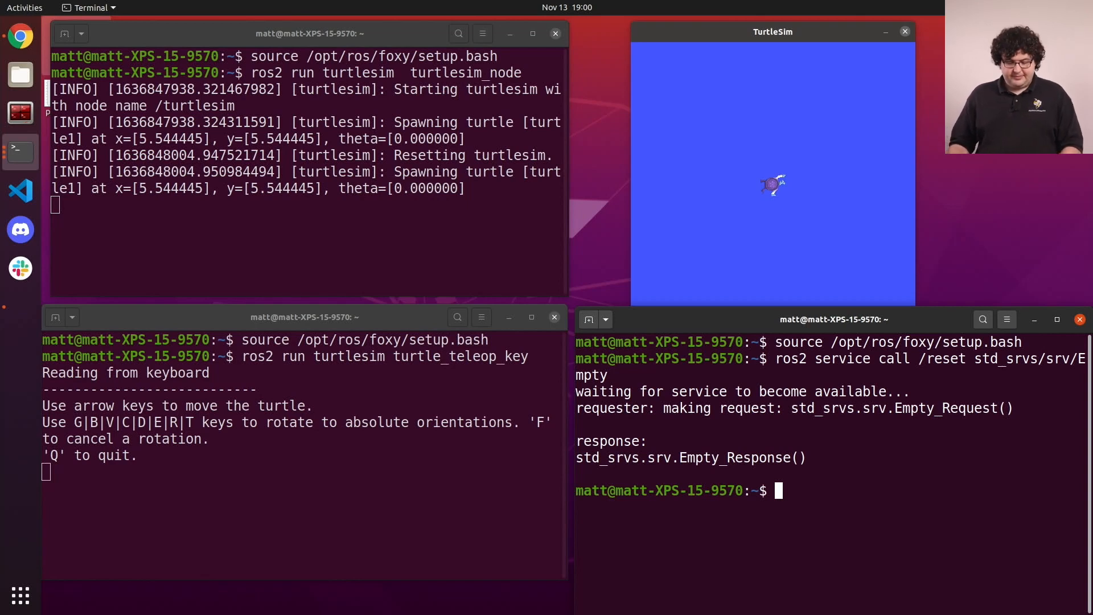
- Record /turtle1/cmd_vel with 'ros2 bag record' while driving the turtle around a triangle
text(ros2 bag record /turtl)
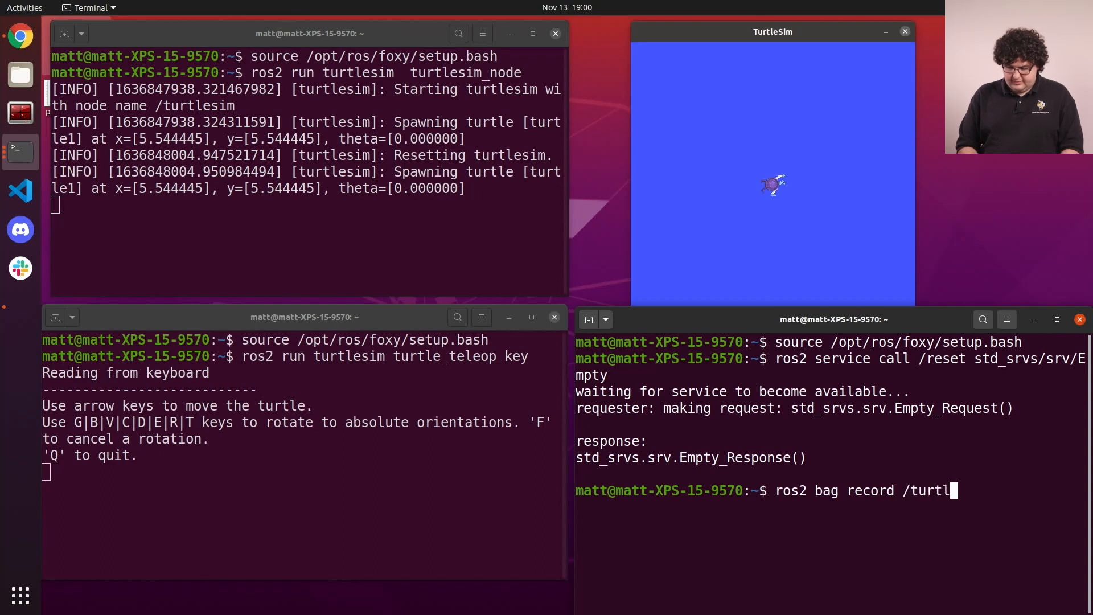
text(1/cmde)
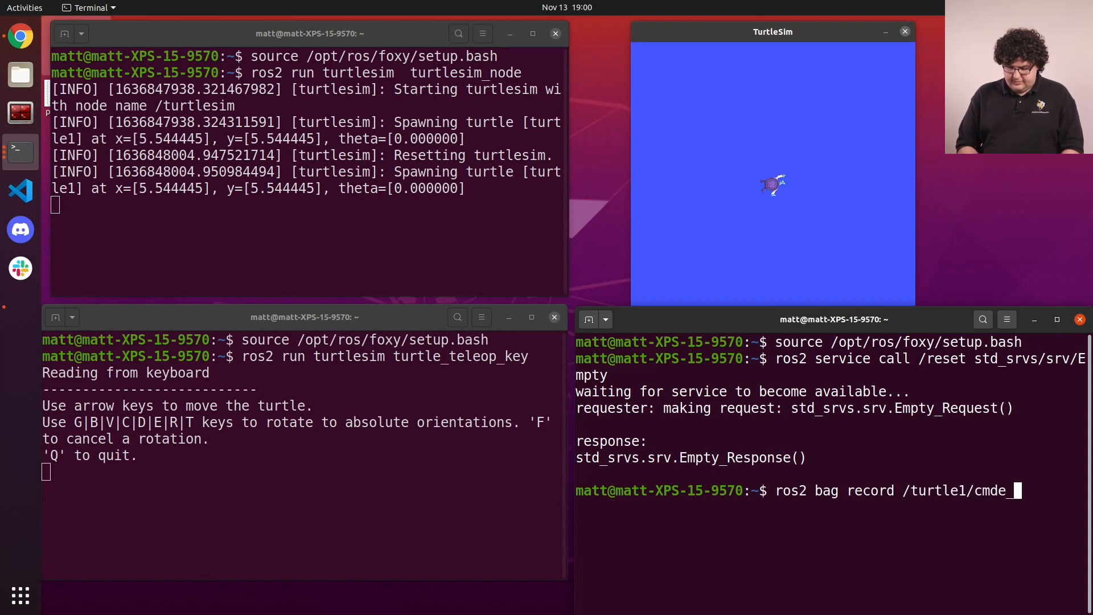
text(_vel)
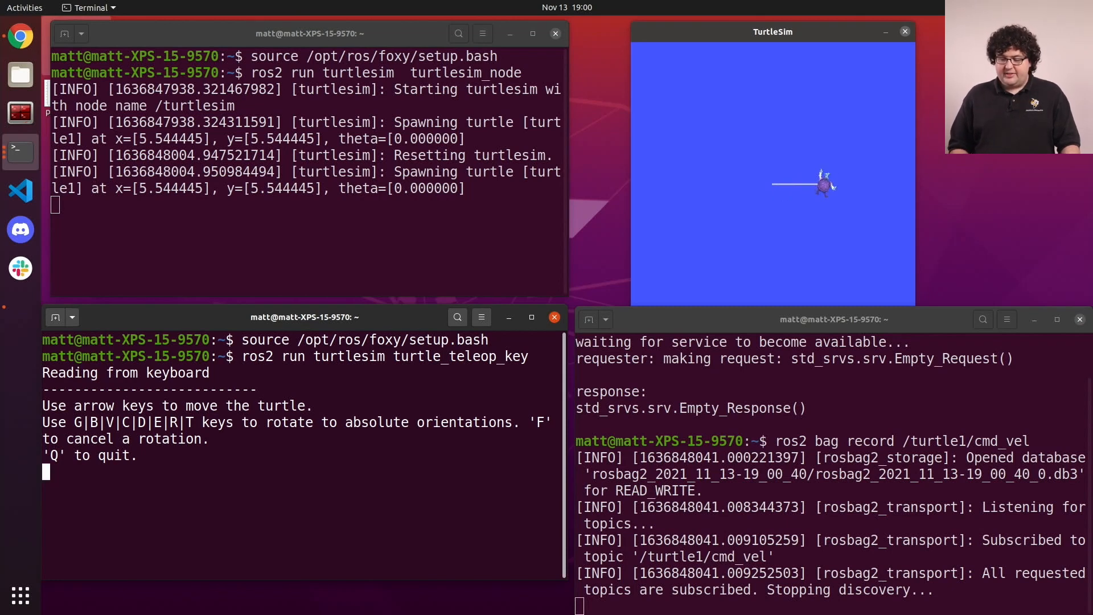
key(Up)
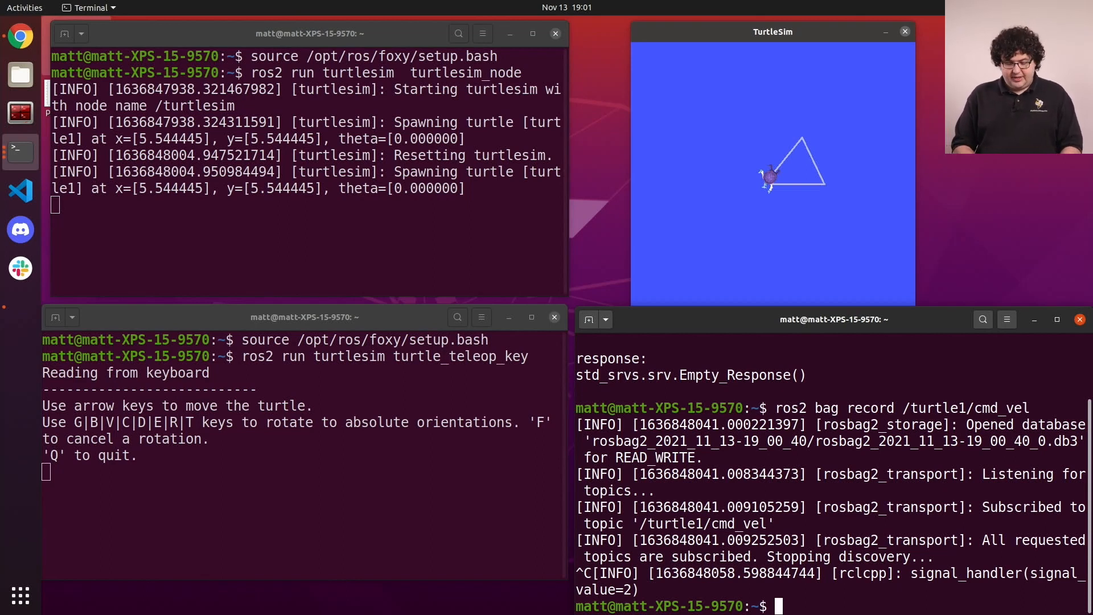
- List rosbag2 folders with 'ls | grep rosbag2' and inspect the newest bag's contents
text(ls | gr)
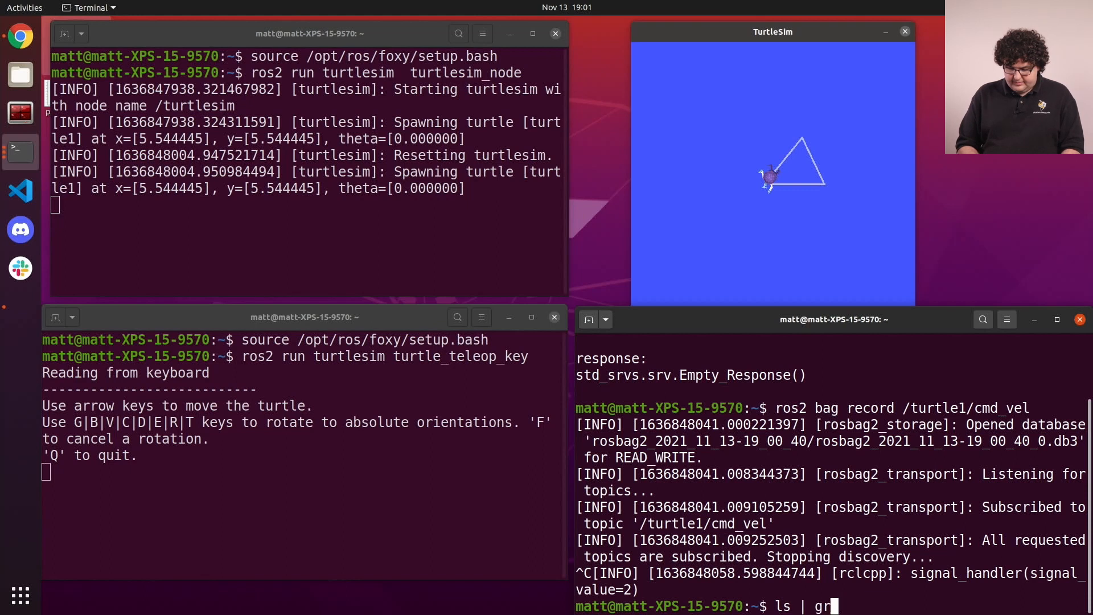
text(ep rosbag2)
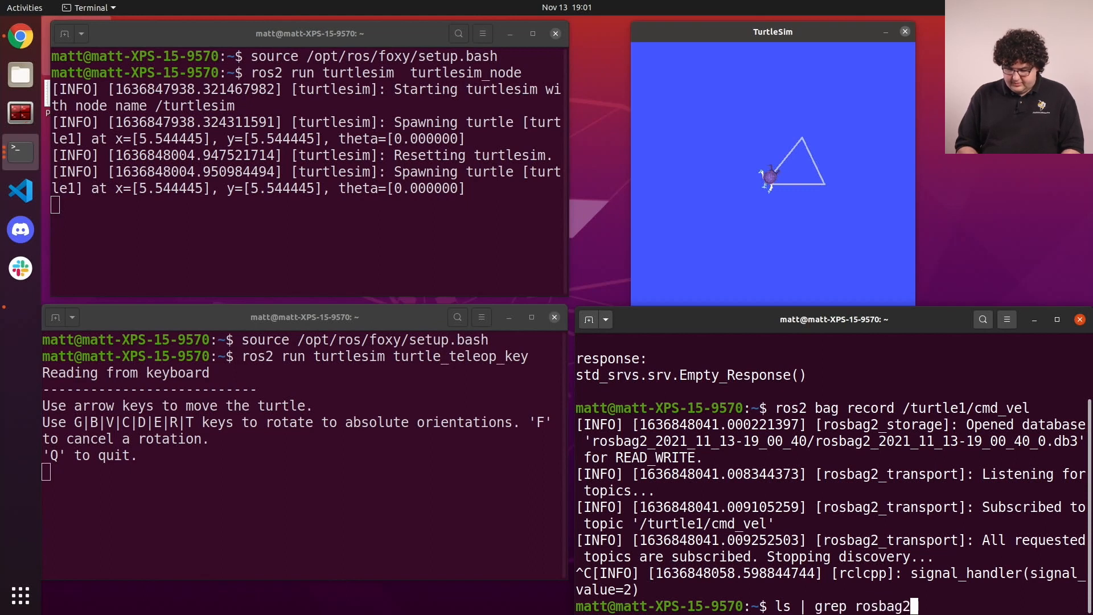
key(Return)
text(ls rosbag2_2021_11_13-19_00_40/)
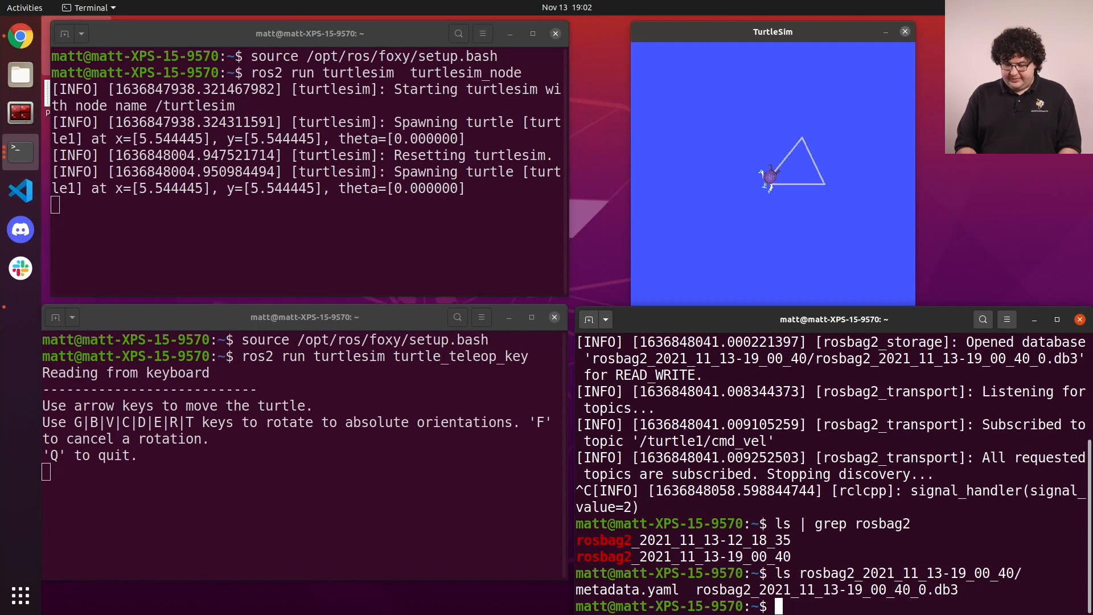
text(ros2 bag info rosbag2_2021_11_13-19_00_40/)
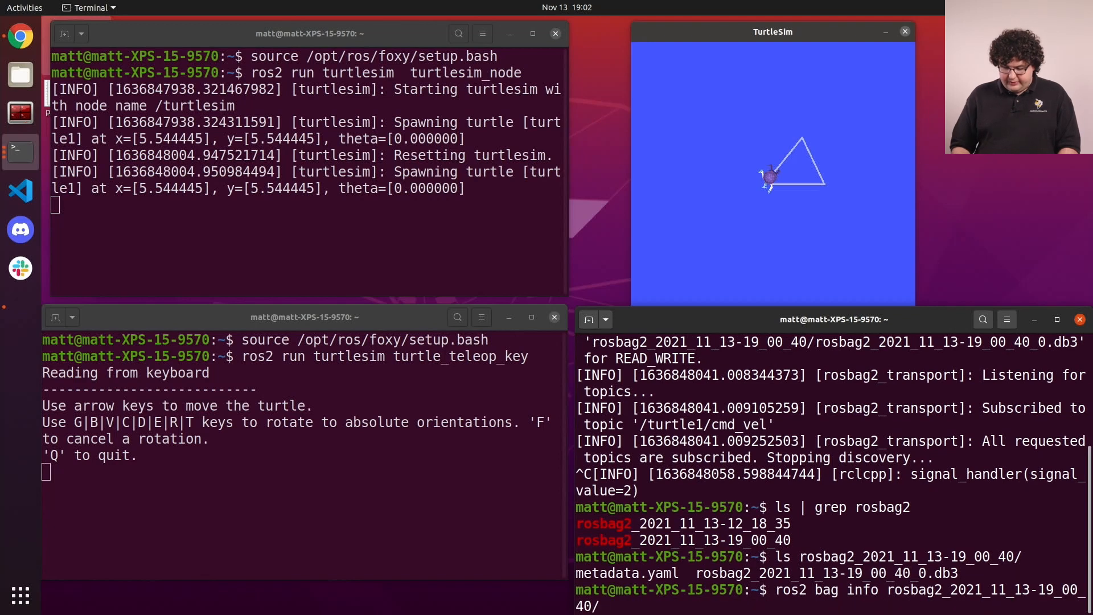
- Run 'ros2 bag info rosbag2_2021_11_13-19_00_40/' to show 5 cmd_vel messages over 5.222 s
key(Return)
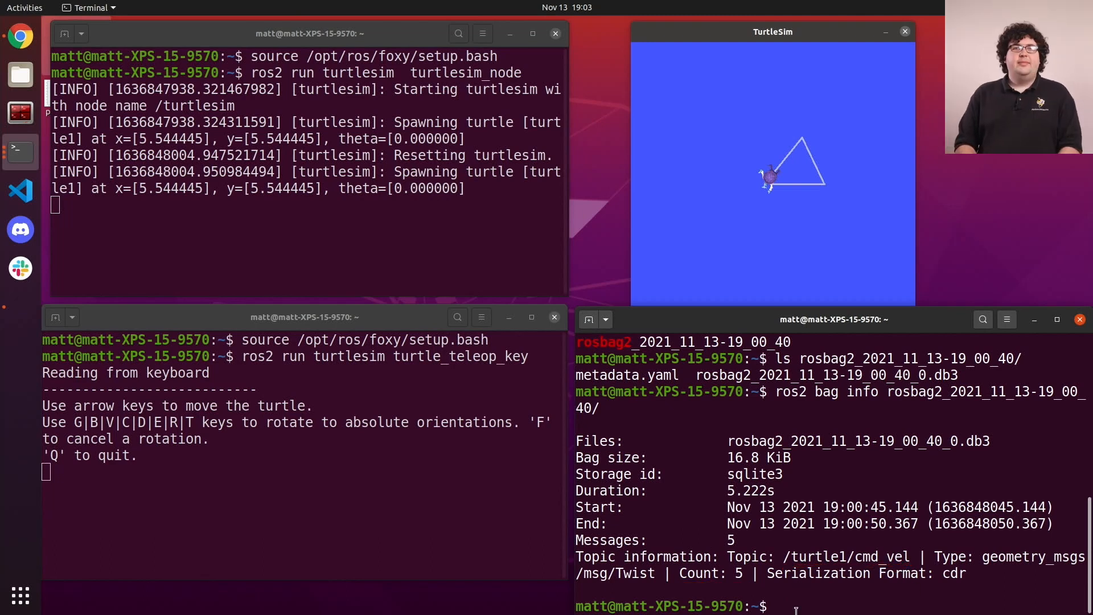
text(ros2 service call)
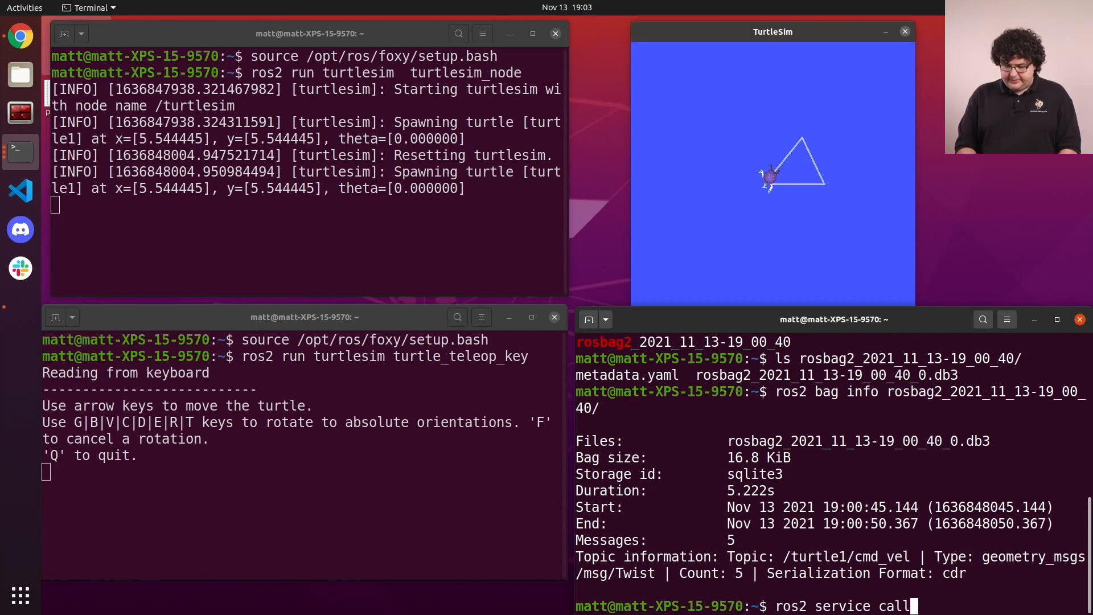
- Call the /reset service to clear the triangle and recentre the turtle
text(/reset std_srvs/srv/Empty)
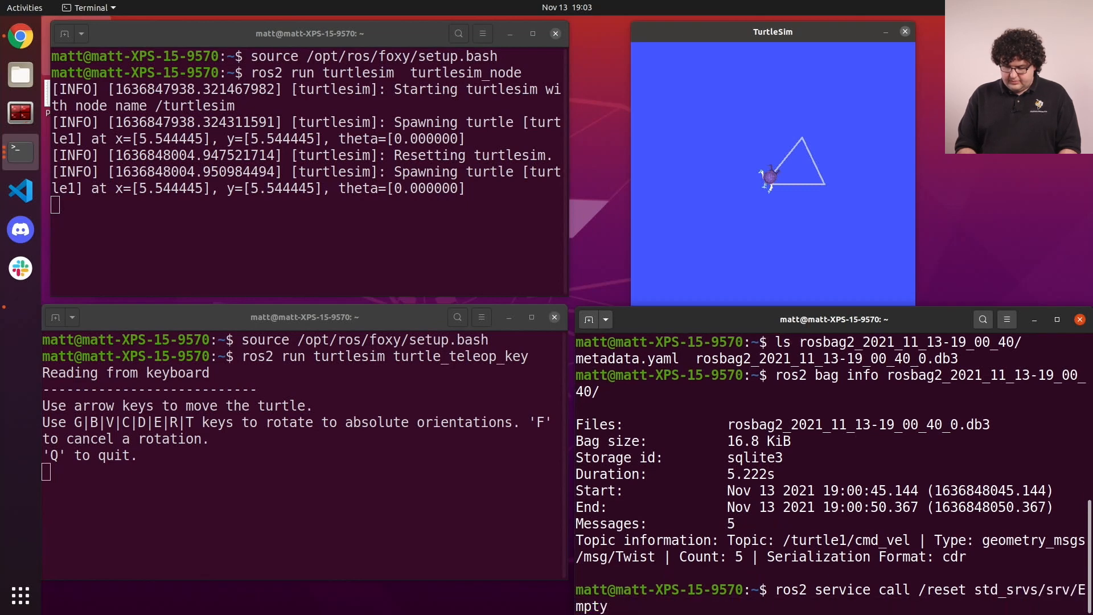
key(Return)
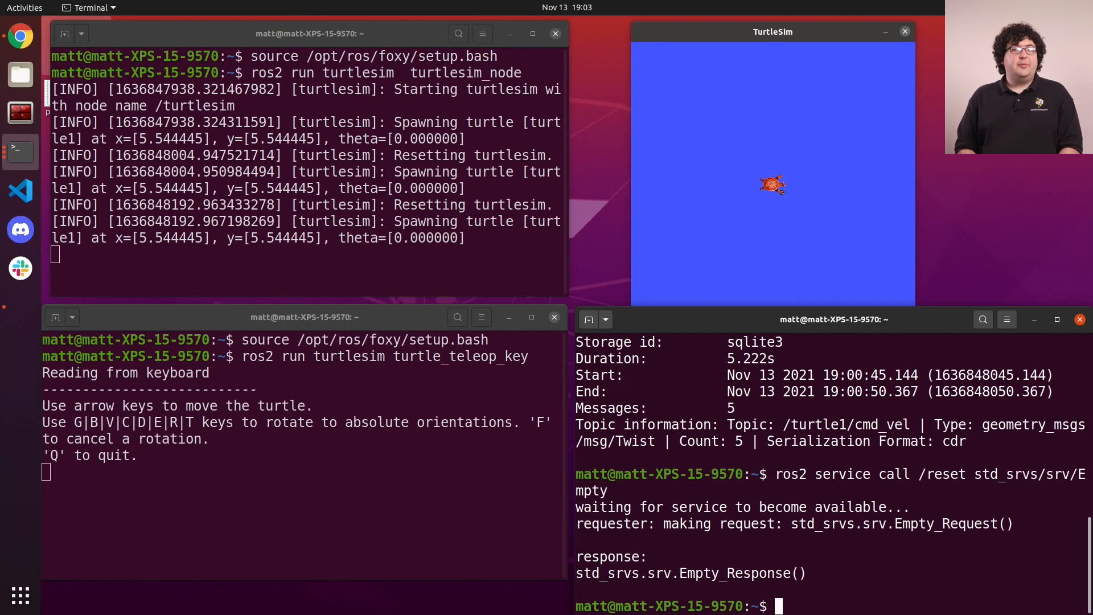
text(ros2 bag play)
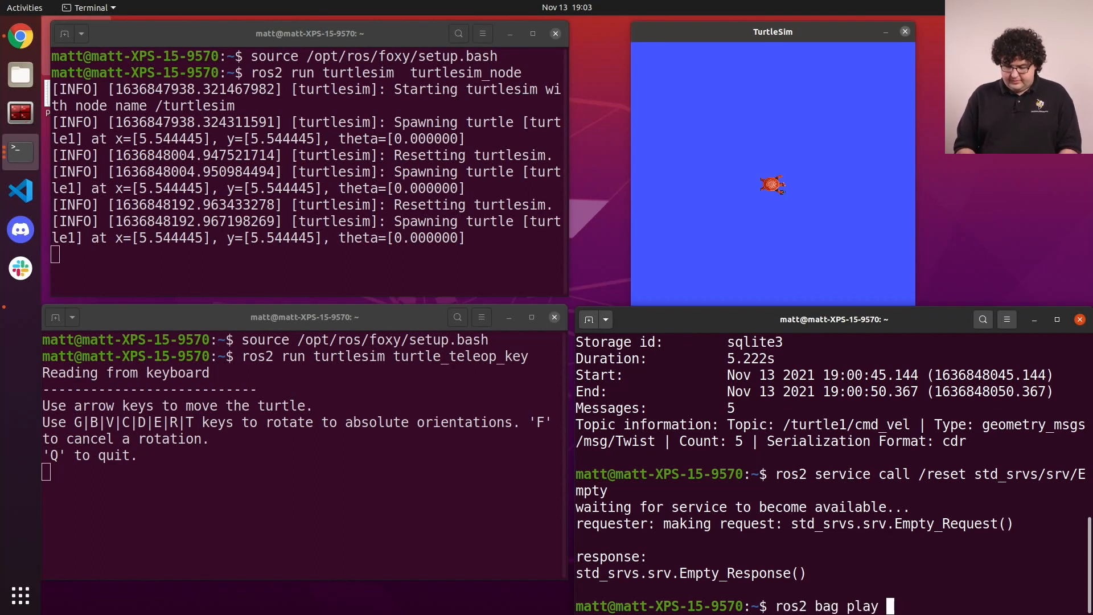
text(ros)
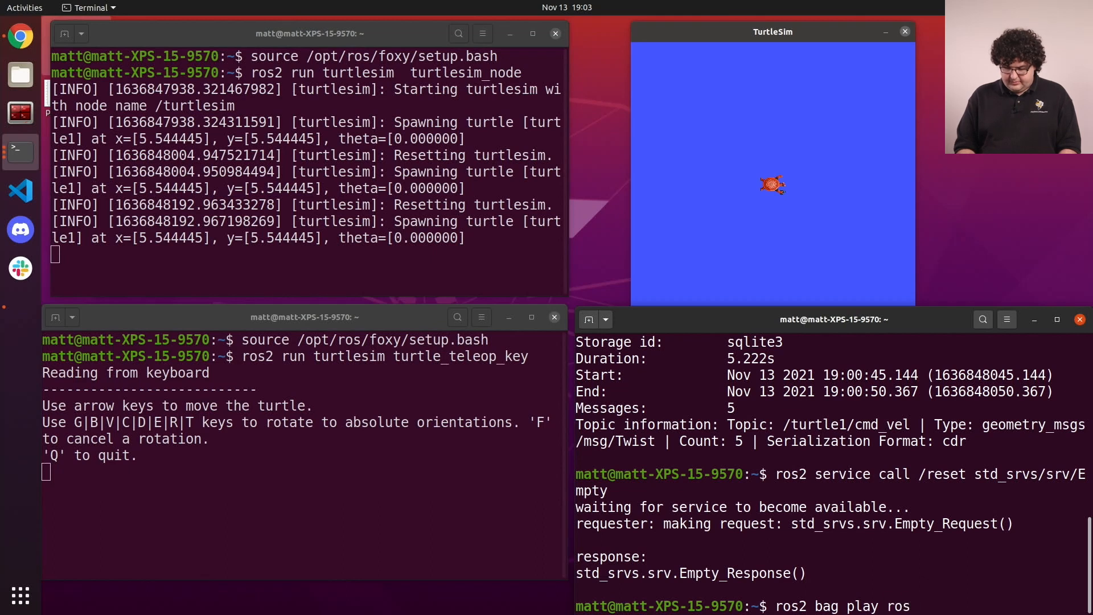